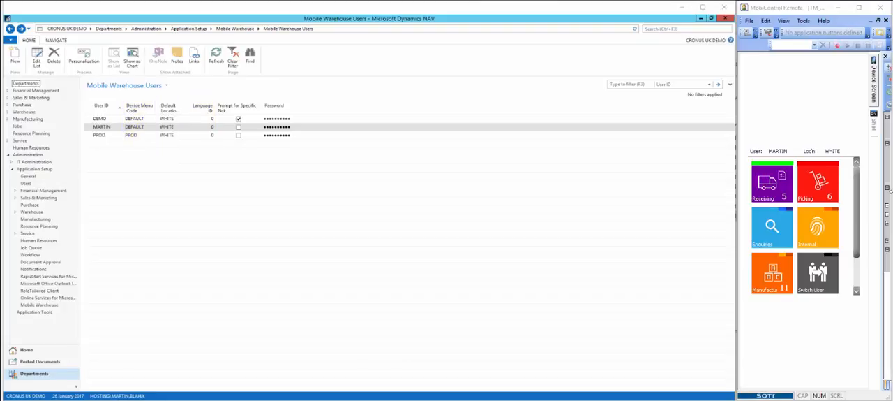
Step: Show the warehouse Picks list in NAV and bring up pick PI000004 for item LS-150 on the handheld
click(237, 106)
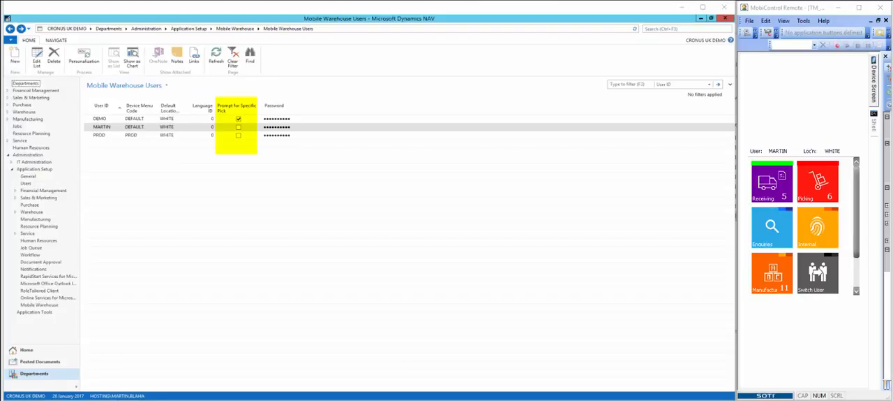
mouse_move(759, 140)
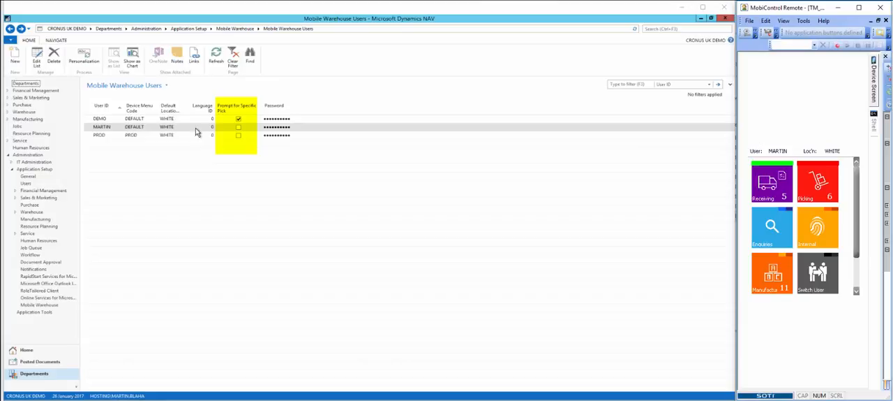
click(244, 127)
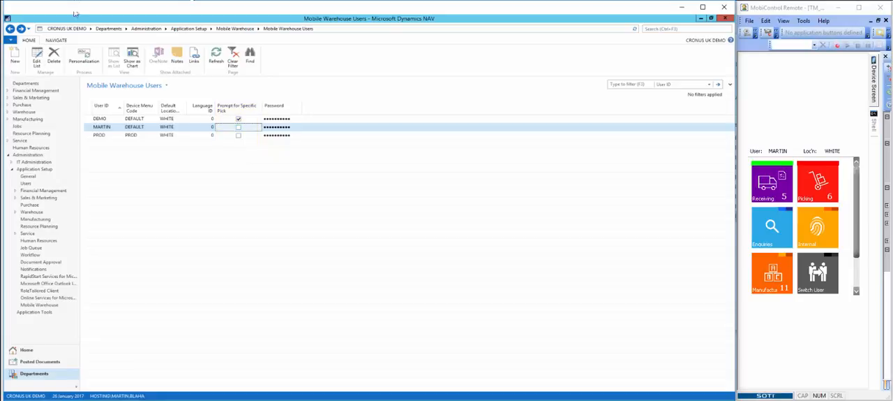
click(28, 28)
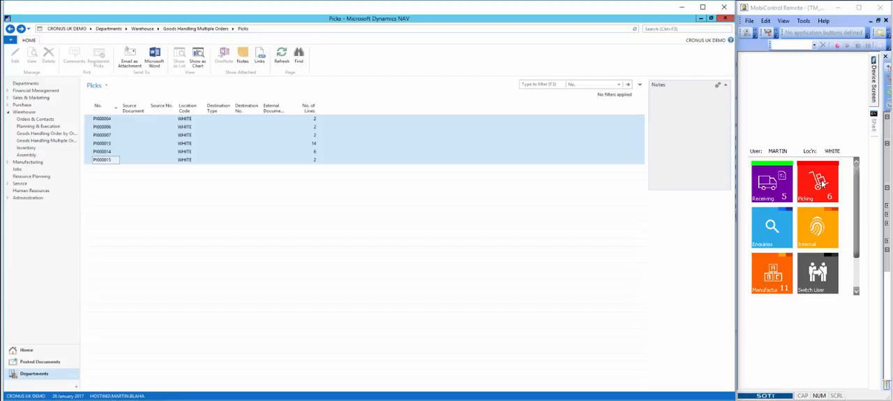
click(817, 181)
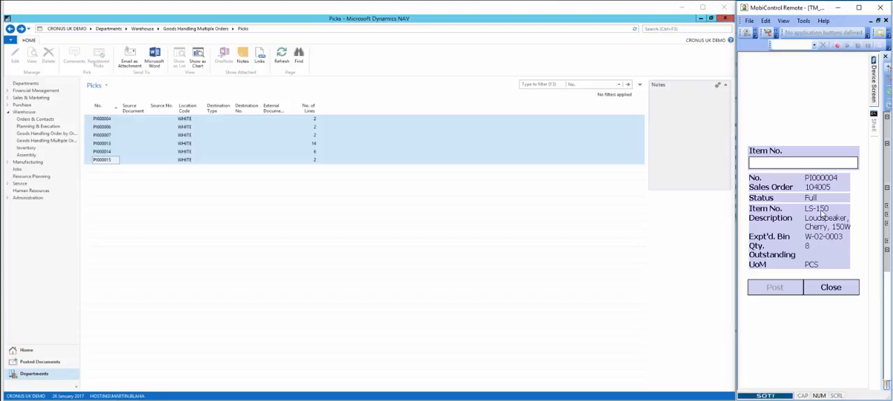
mouse_move(809, 240)
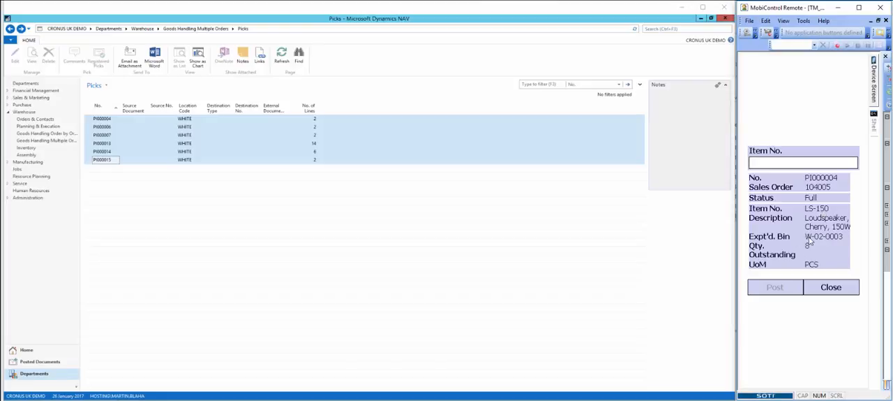
mouse_move(864, 227)
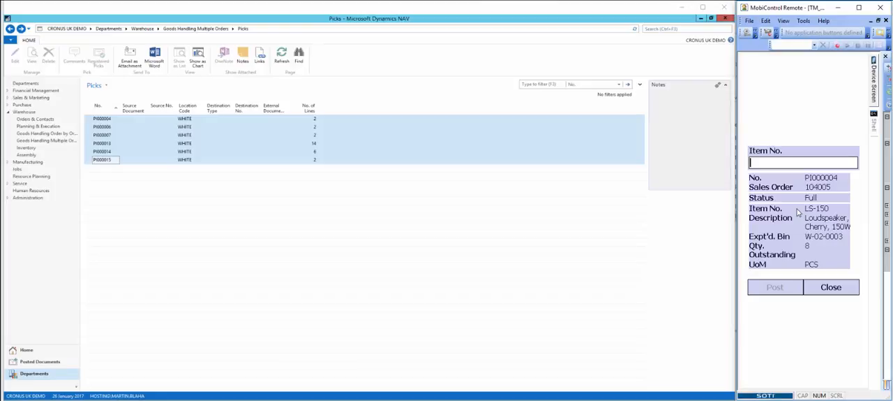
mouse_move(793, 261)
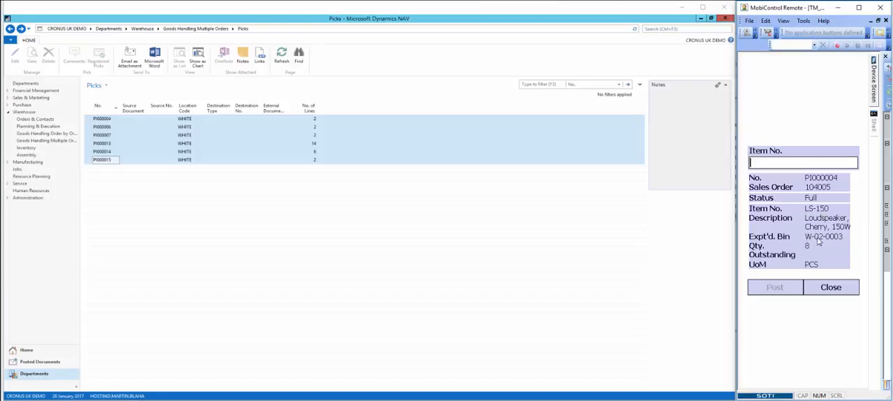
mouse_move(798, 212)
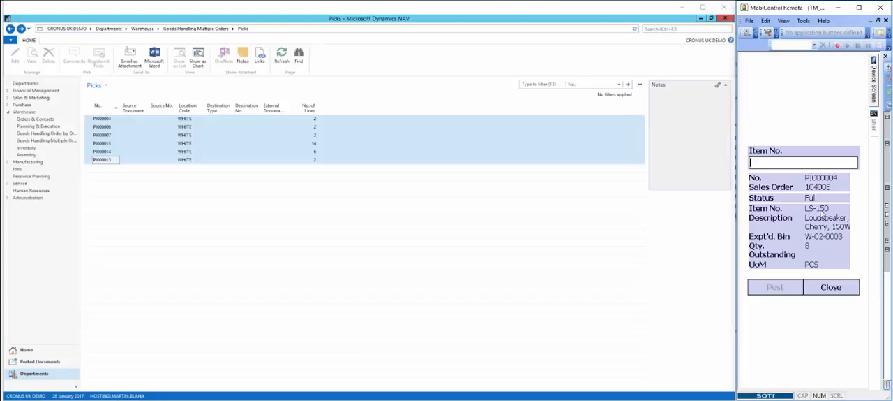
Step: Enter item LS-150 on the handheld pick screen and post pick PI000004
text(LS)
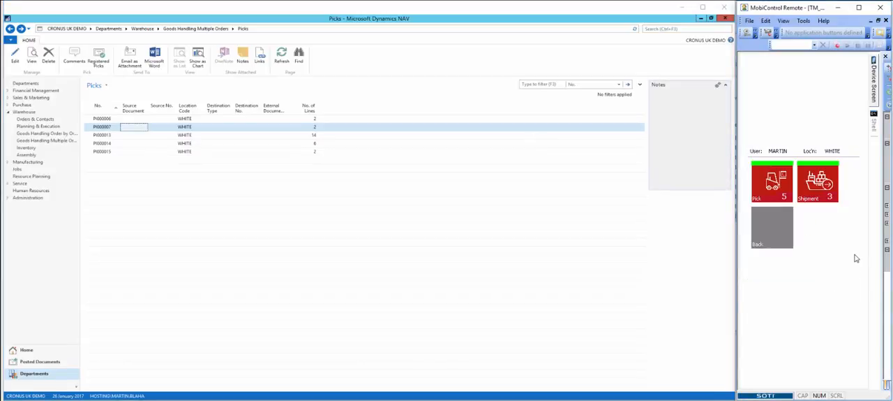
mouse_move(771, 180)
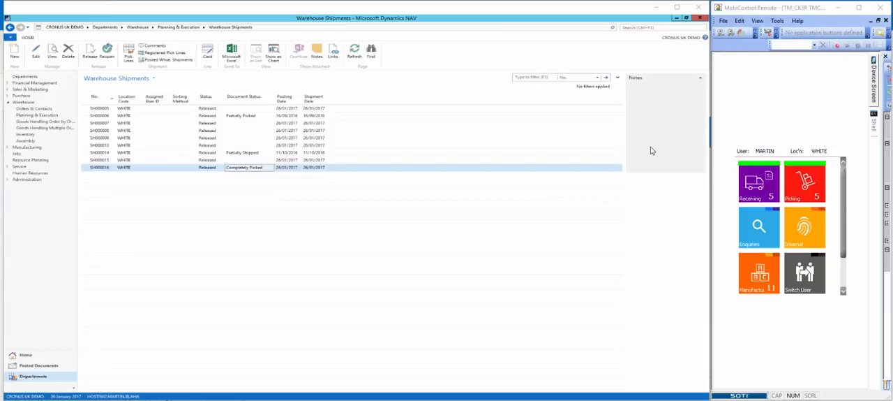
mouse_move(636, 97)
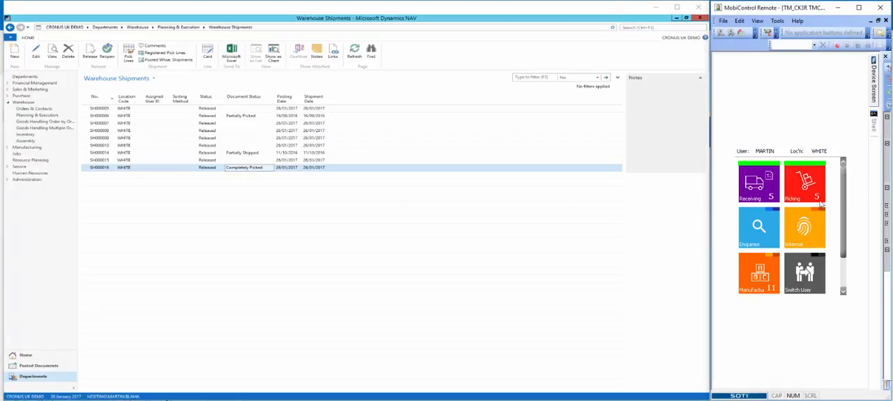
mouse_move(804, 183)
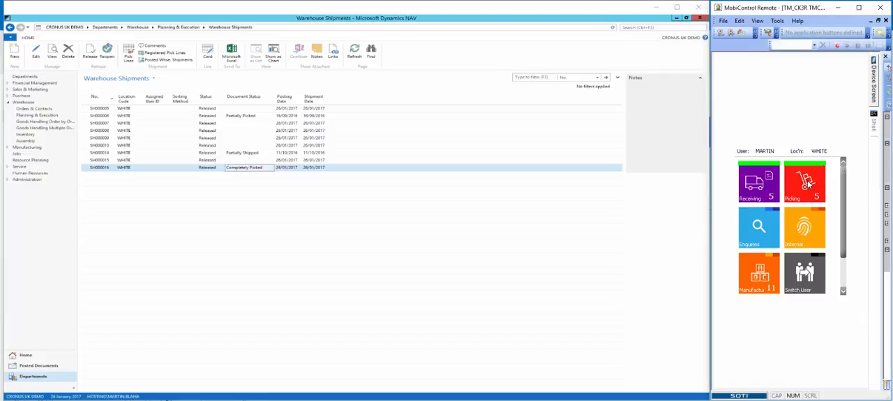
Step: Start shipment SH000016 on the handheld with DHL STANDARD service and weight 2000
click(804, 183)
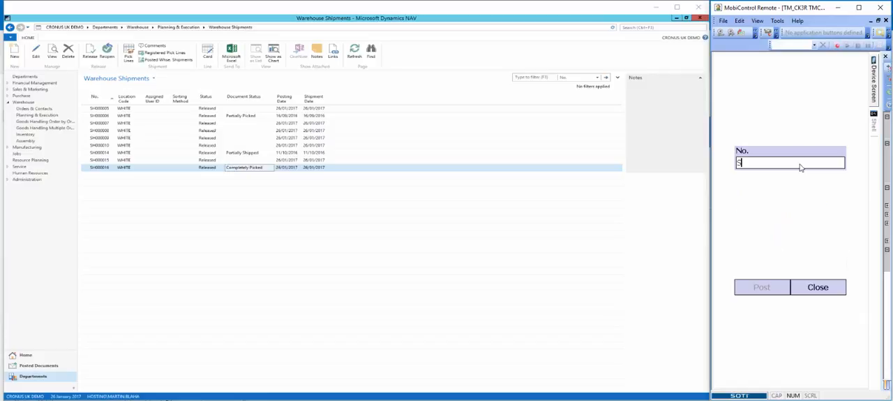
text(H)
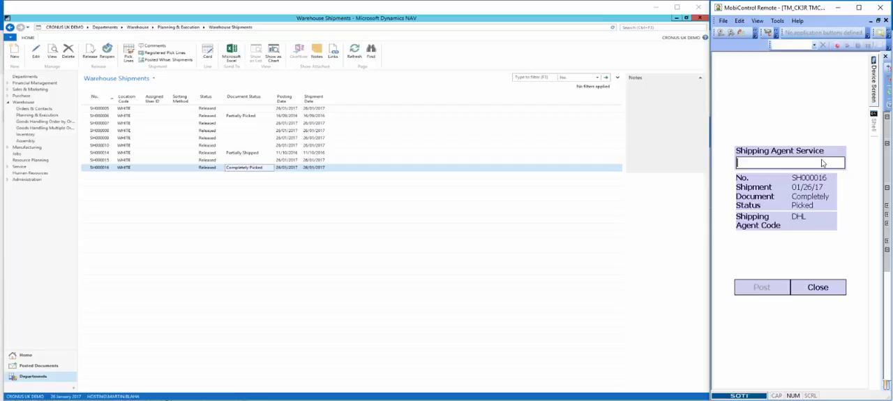
text(STANDAR)
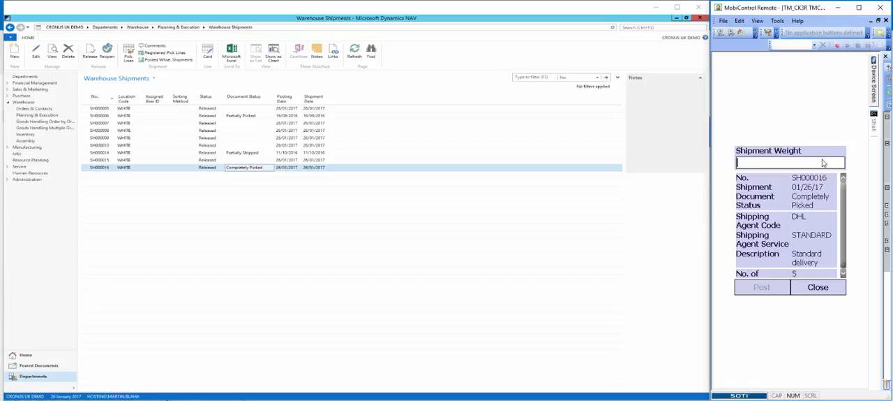
text(2000)
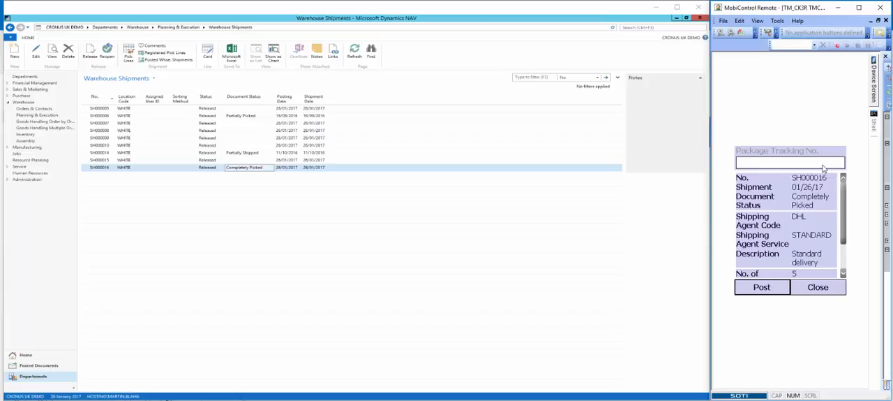
mouse_move(768, 282)
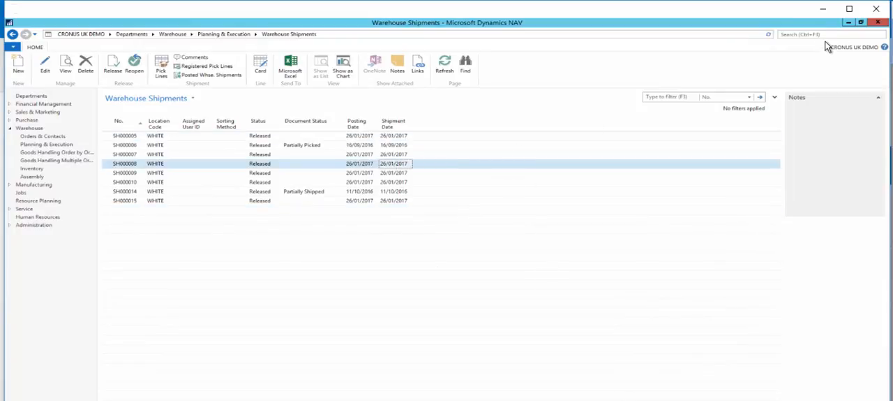
Step: Search 'post whse ship' and show Posted Whse. Shipments including SH000016
text(post whse ship)
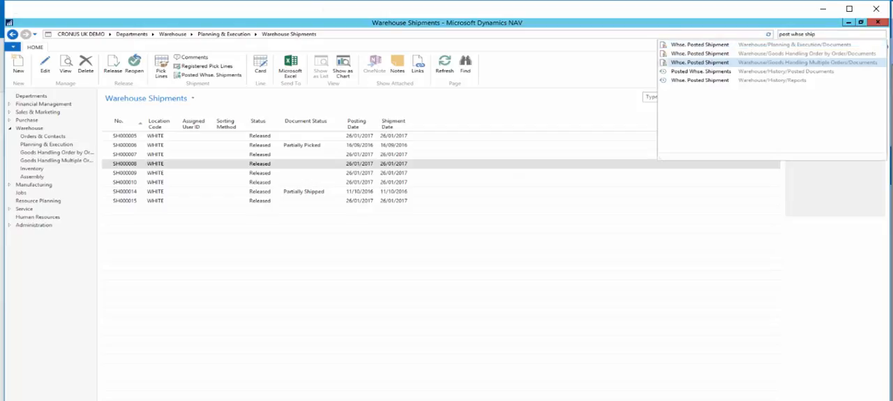
click(700, 70)
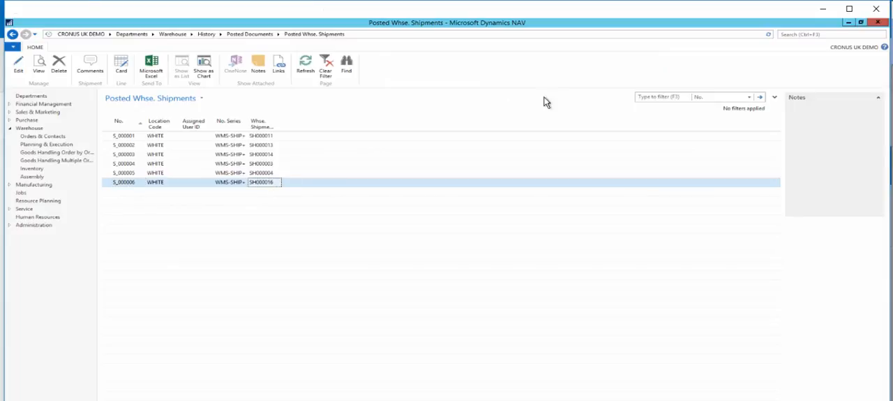
click(830, 35)
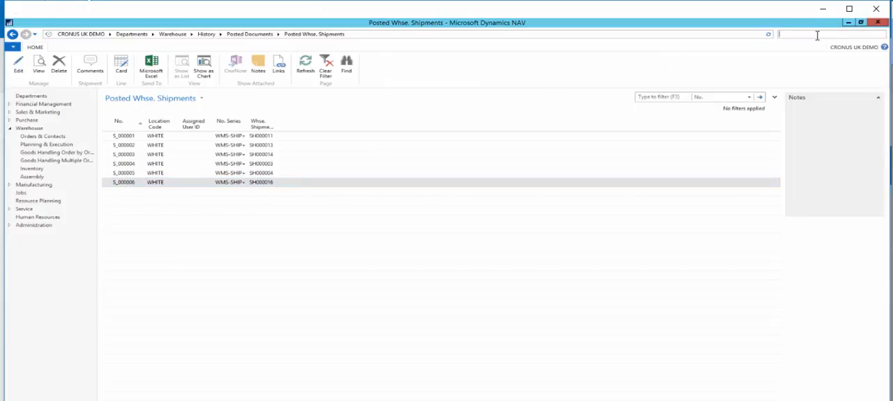
Step: Find Device Functions and toggle Enabled on the SHIPMENT function's ShippingAgentService data item
text(device fun)
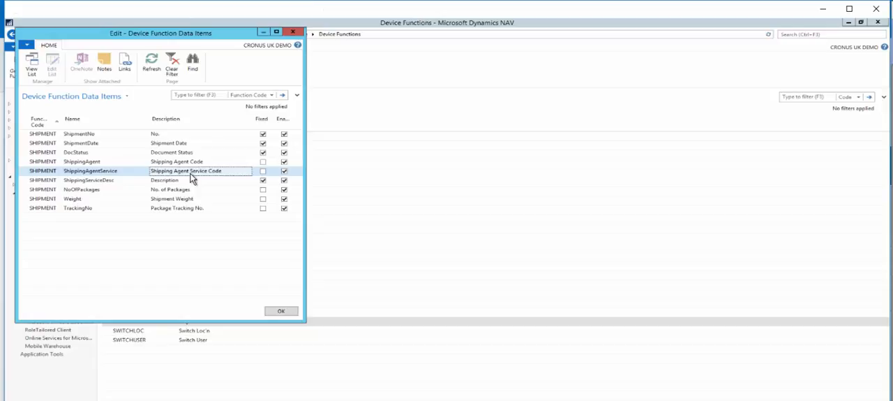
click(81, 162)
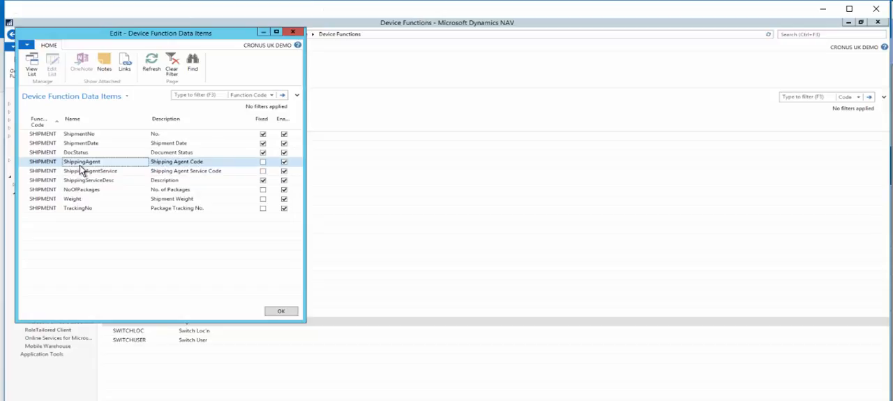
click(90, 171)
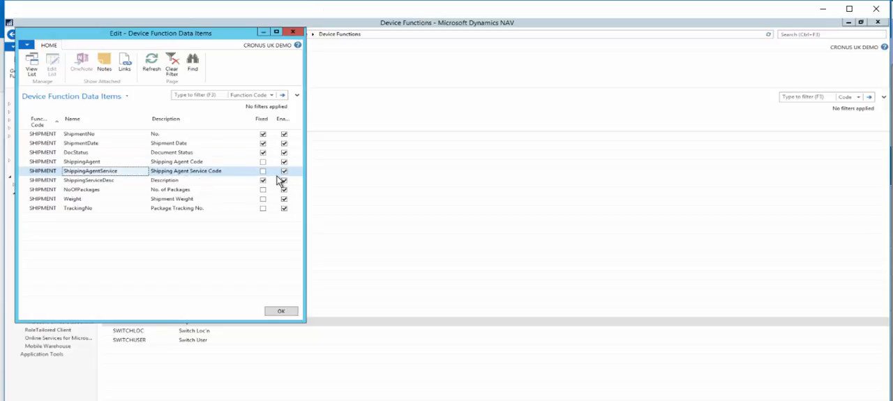